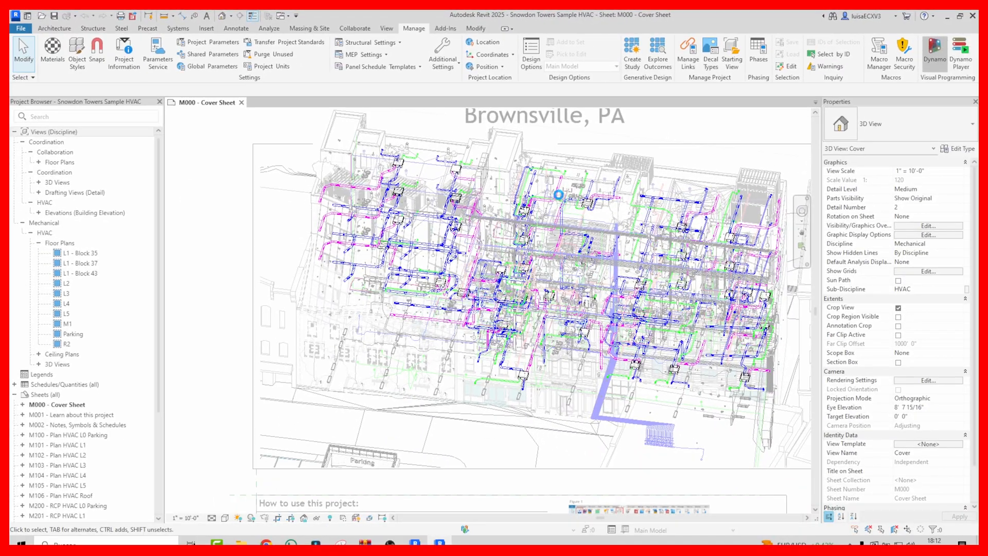
- Drag the roof-division Integer Slider from 18 up to about 44 for closer-spaced ribs
left_click(935, 46)
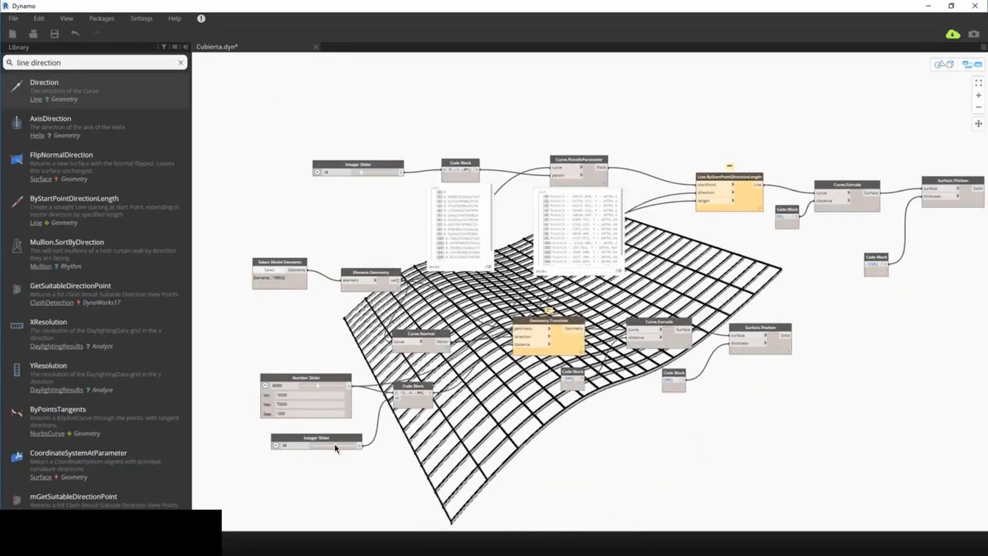
left_click_drag(318, 446, 330, 446)
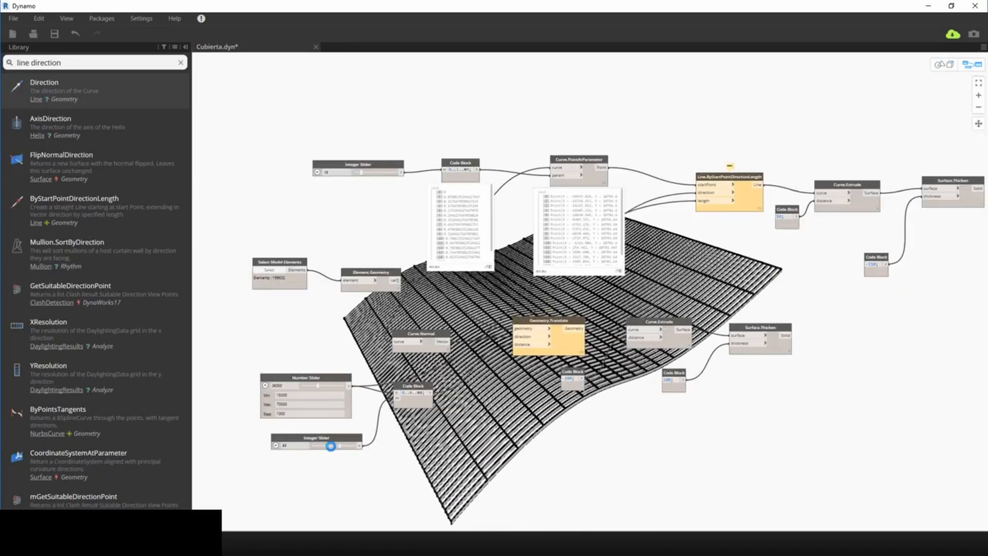
left_click_drag(330, 446, 321, 445)
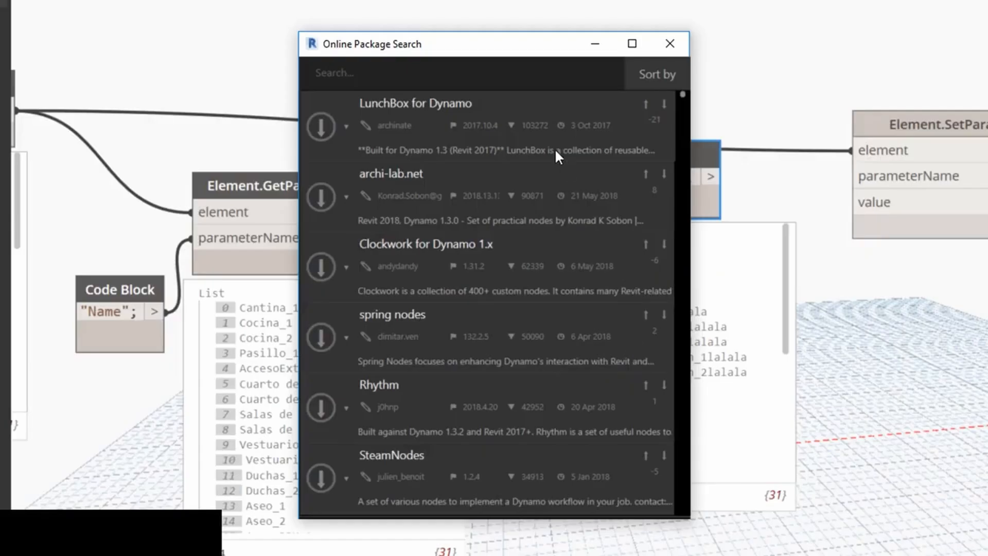
- Scroll down the Online Package Search list past LunchBox, Clockwork and Ladybug
scroll("down", 3)
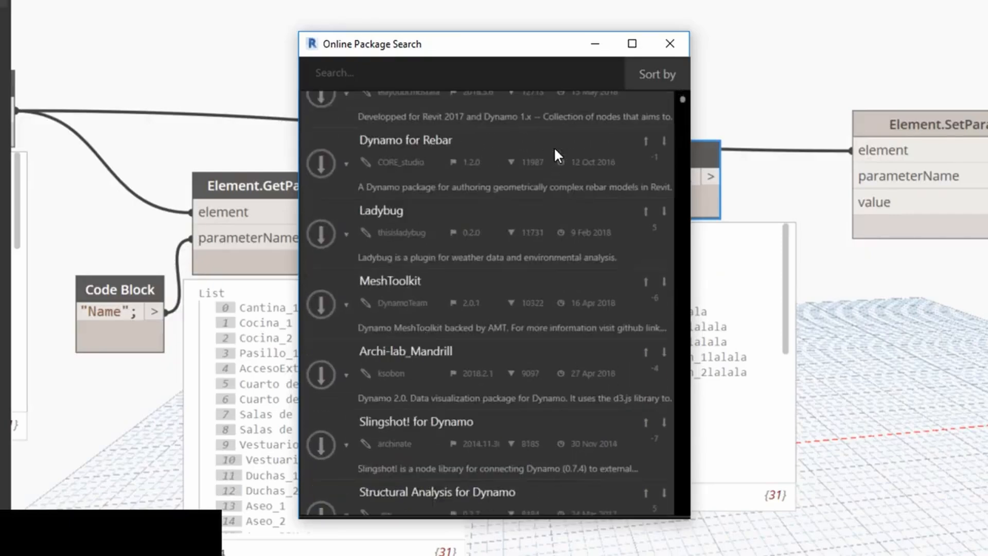
scroll("down", 3)
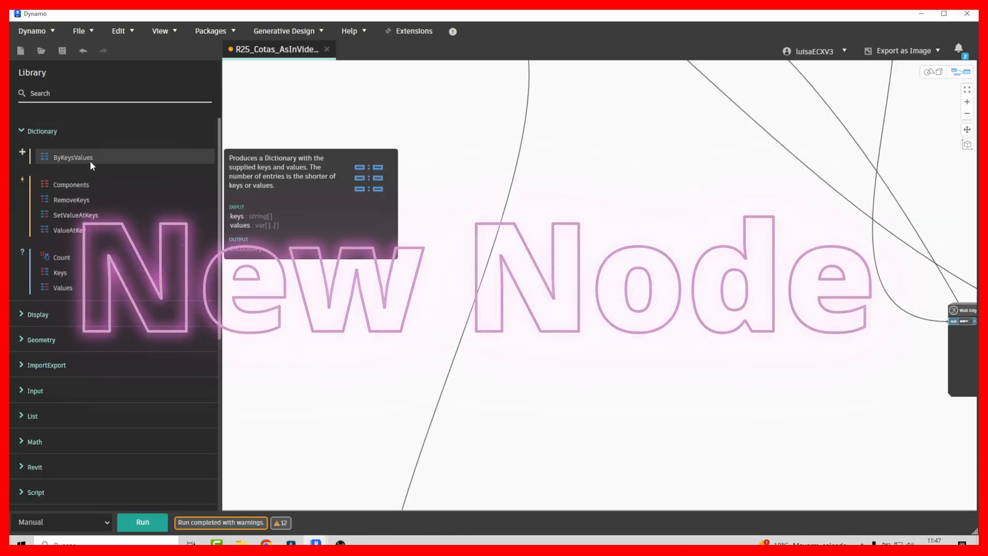
- Run the dimensioning graph in Manual mode from the Run button
left_click(142, 522)
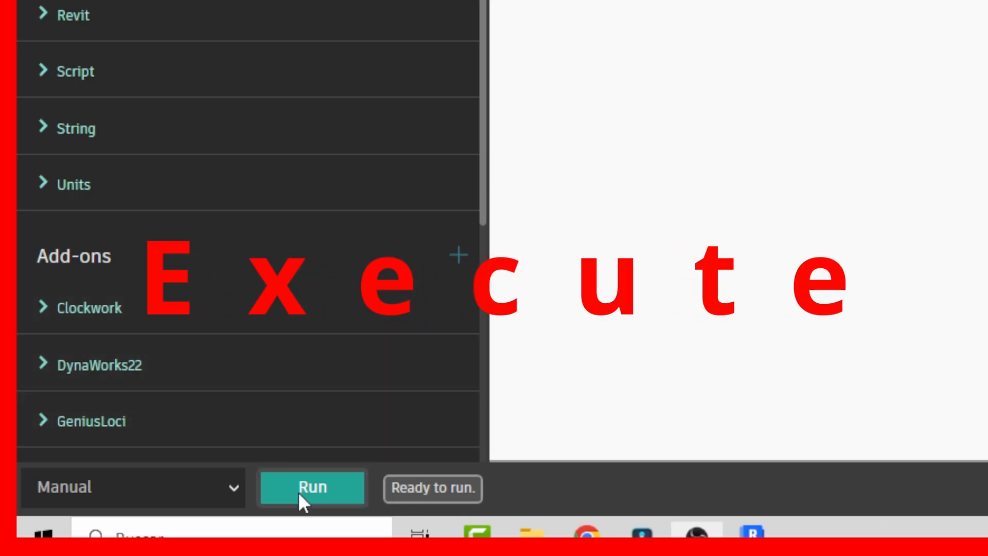